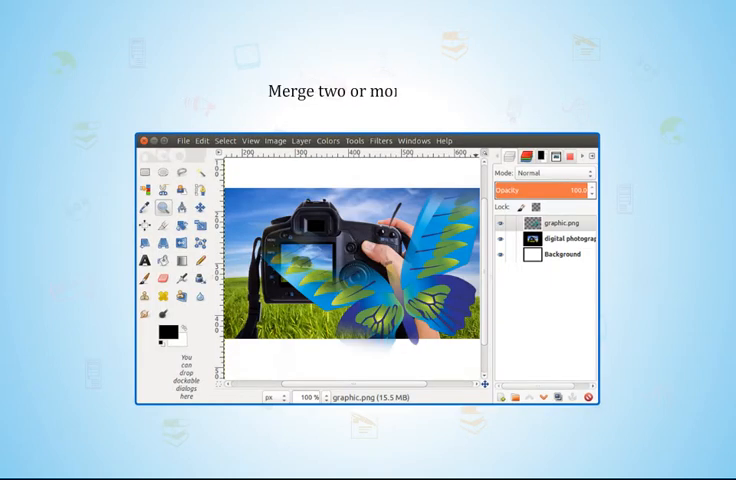
Open the View menu to reach the Fullscreen option over the camera-and-butterfly image
click(251, 139)
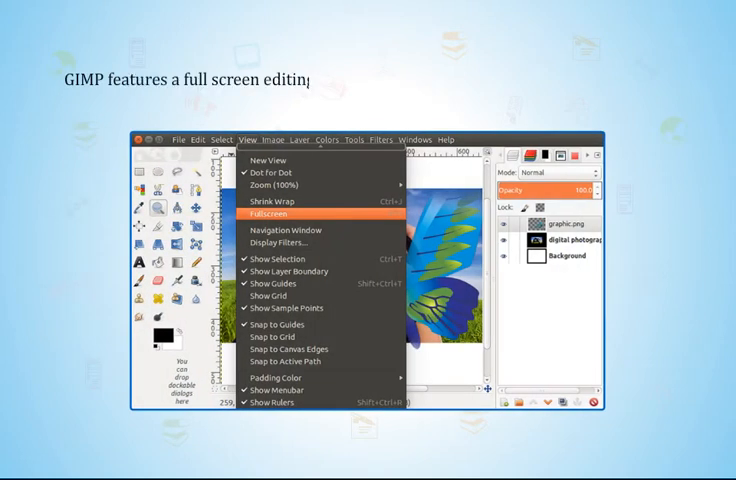